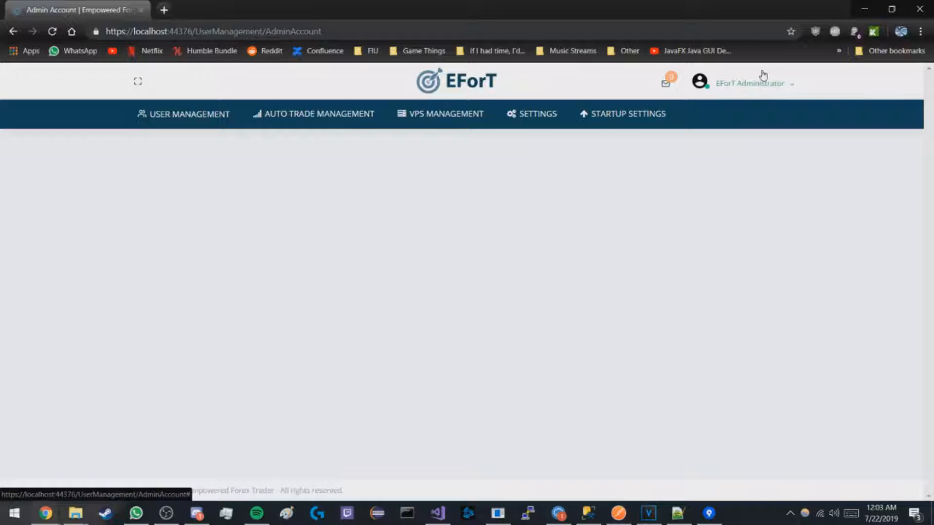
mouse_move(628, 114)
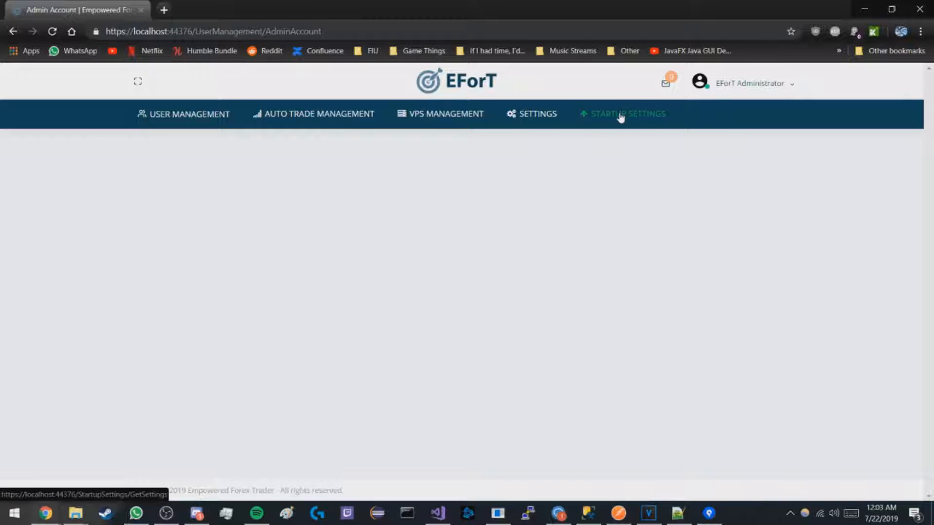
Go to STARTUP SETTINGS, browse the Plaid and Stripe fields, and switch windows.
click(629, 114)
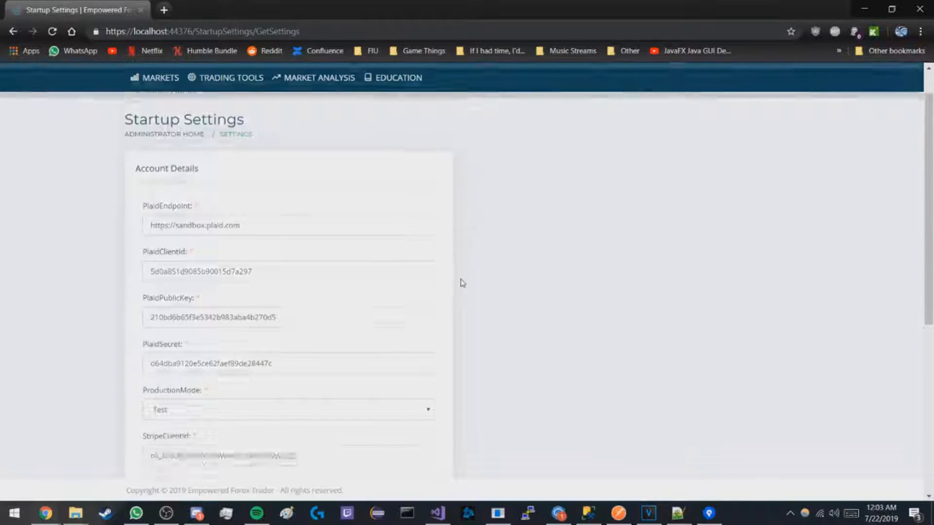
scroll(down, 3)
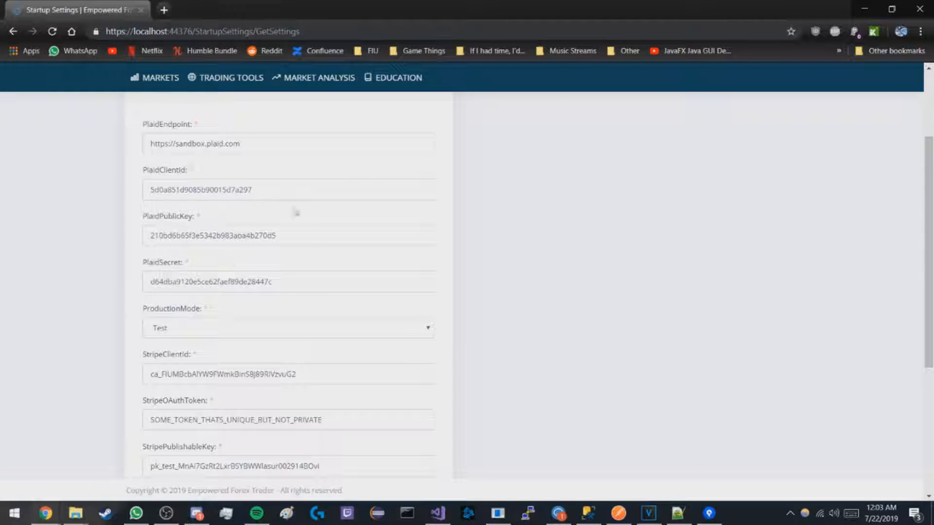
key(alt+tab)
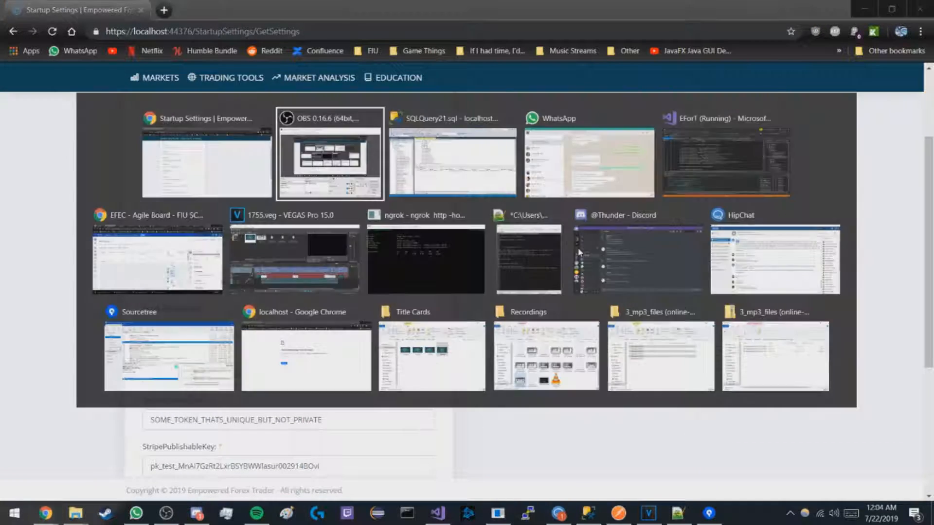
click(452, 155)
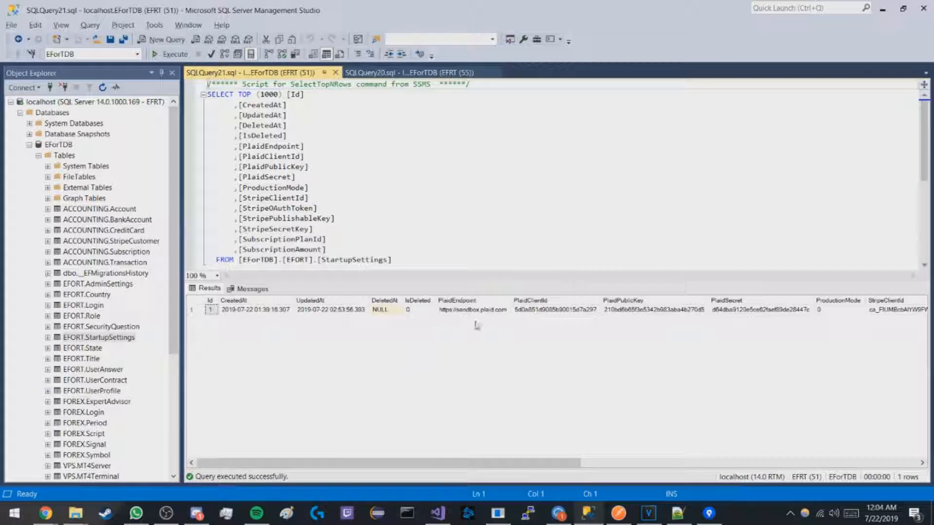
click(472, 310)
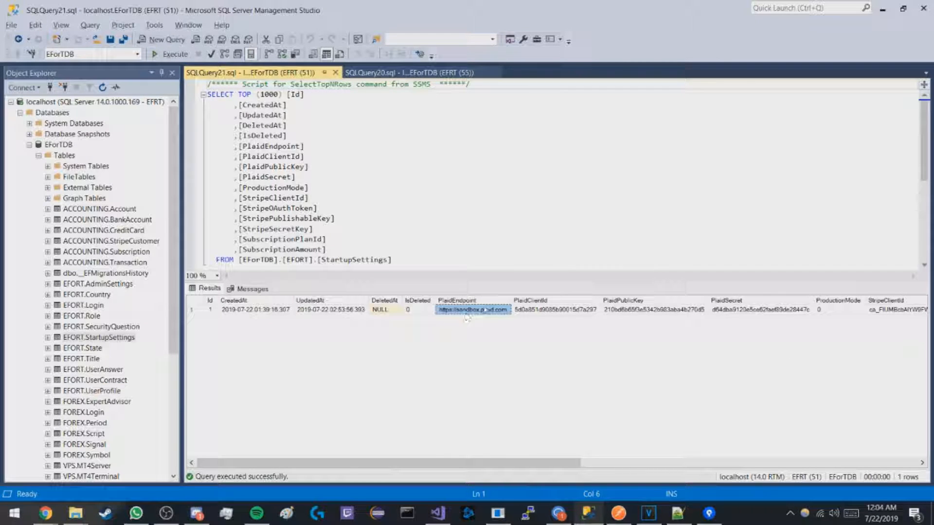
click(543, 309)
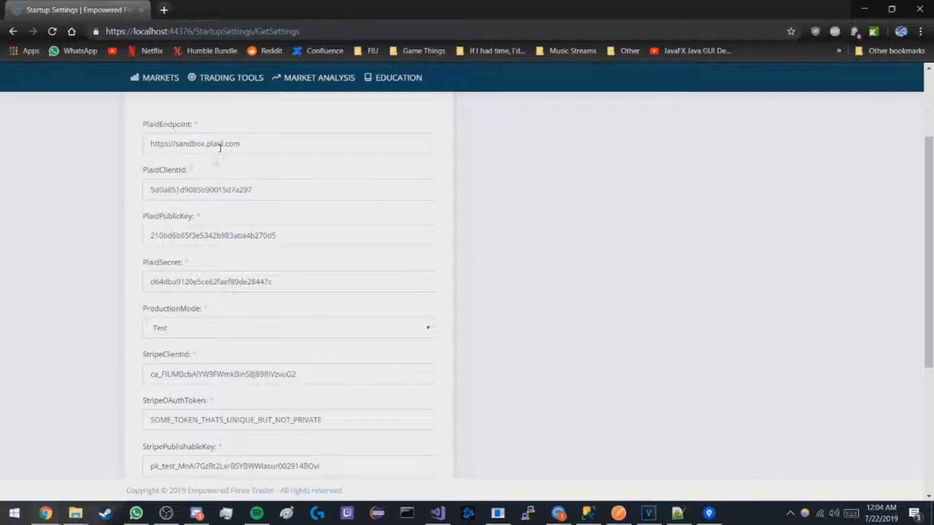
Switch ProductionMode from Test to Live and save the startup settings.
scroll(up, 3)
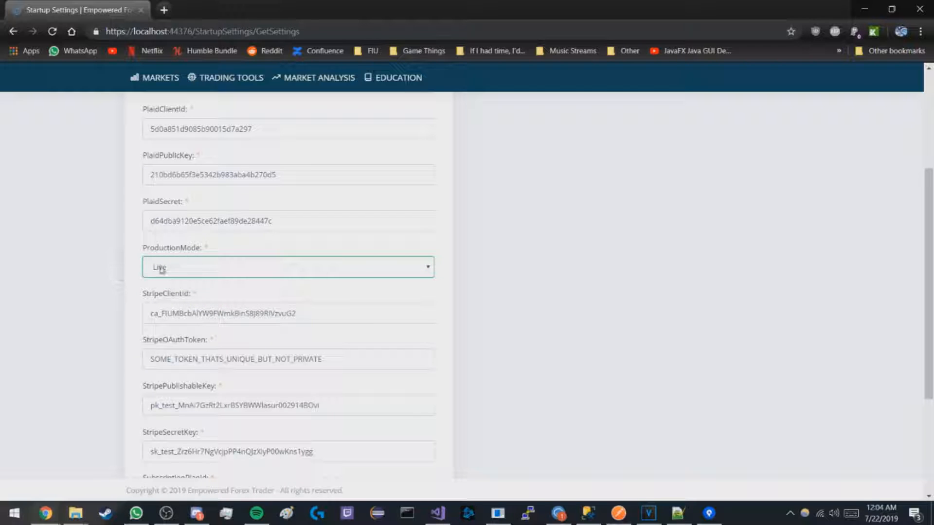
scroll(down, 3)
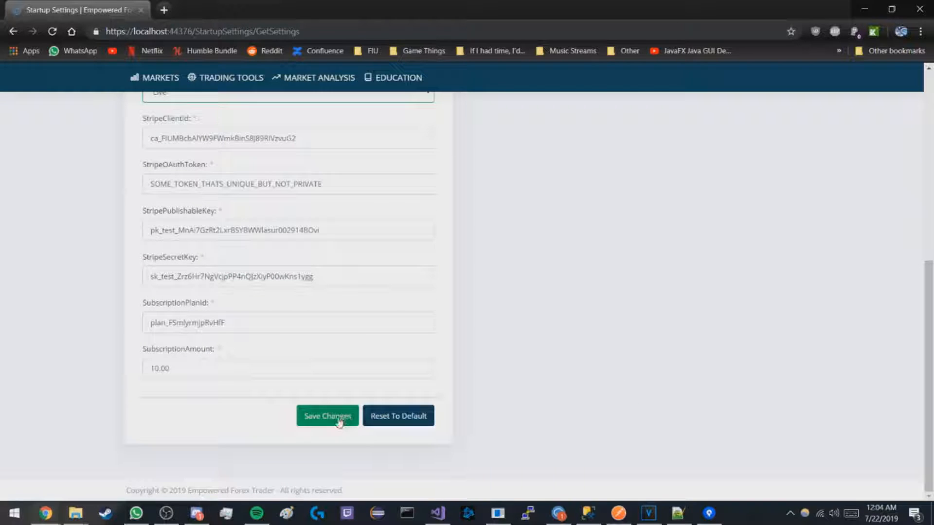
click(327, 416)
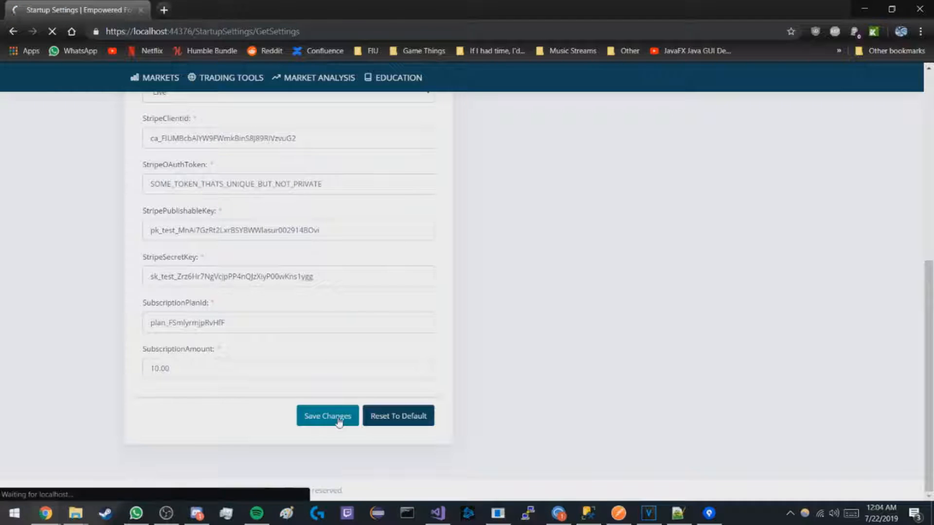
click(327, 416)
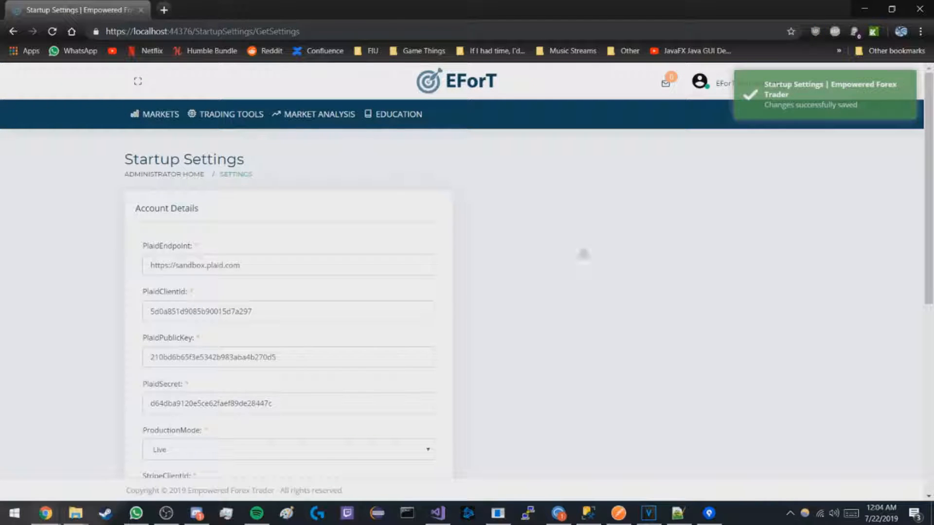
mouse_move(800, 118)
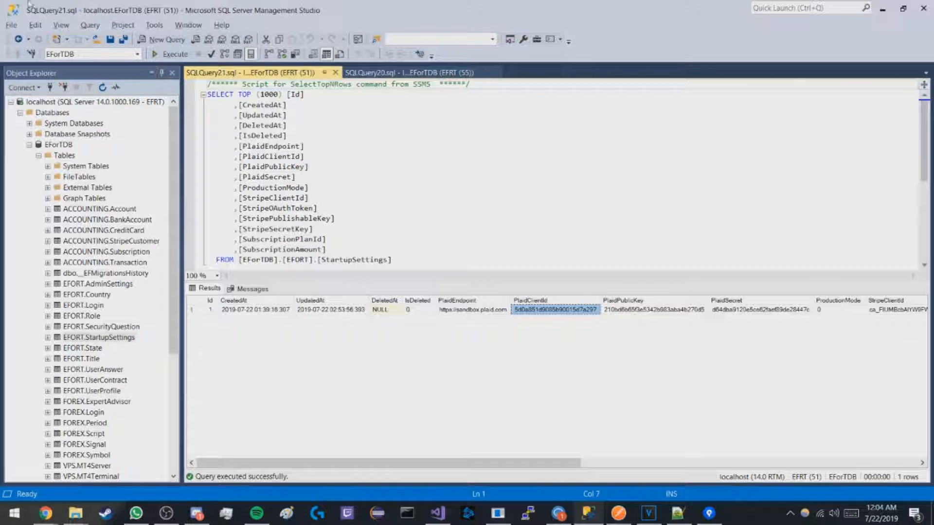
Select Top 1000 Rows from EFORT.StartupSettings and check ProductionMode reads 1.
right_click(98, 338)
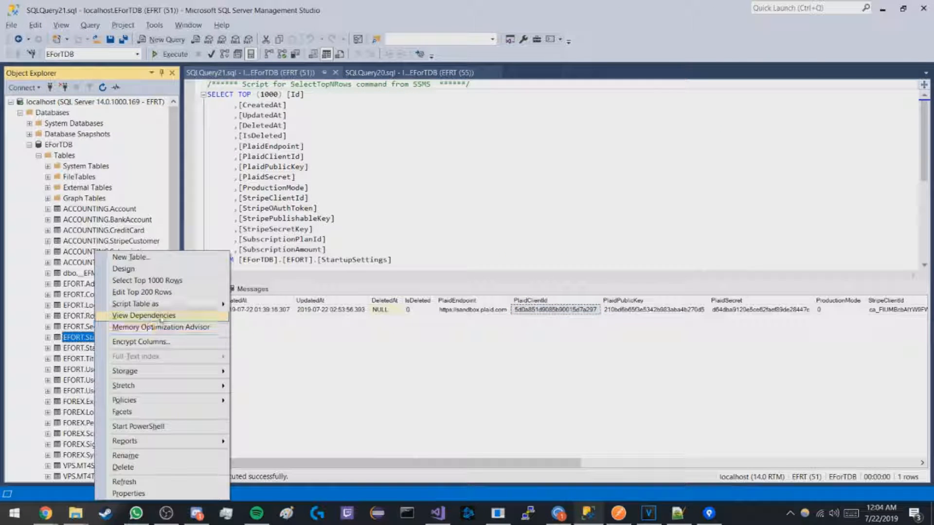
click(147, 280)
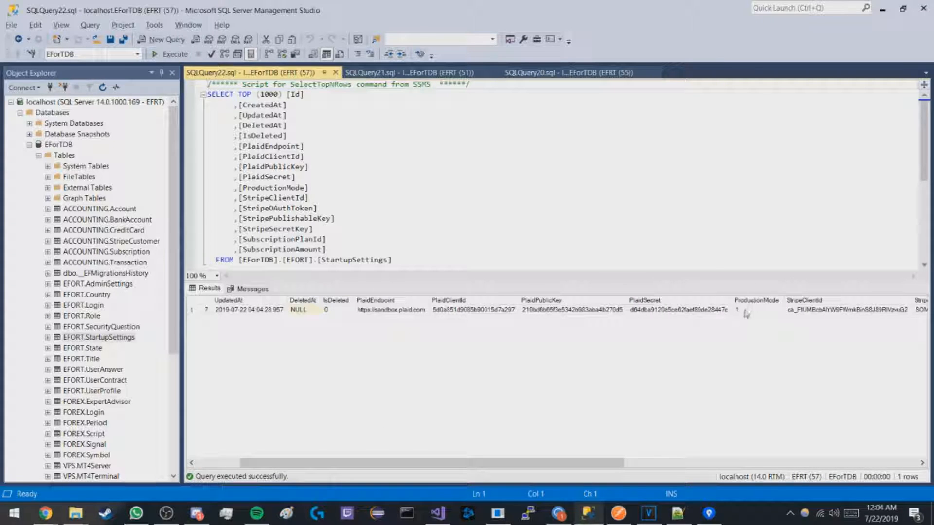
click(756, 309)
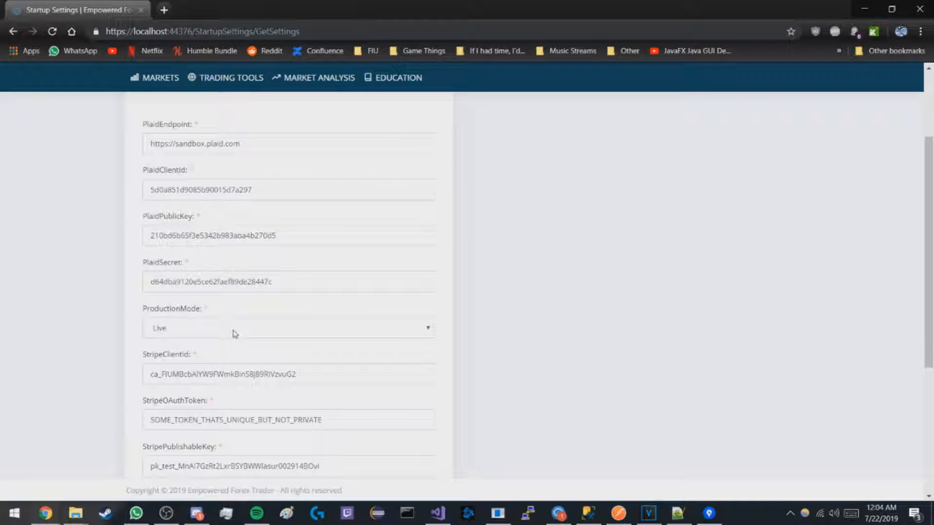
scroll(down, 3)
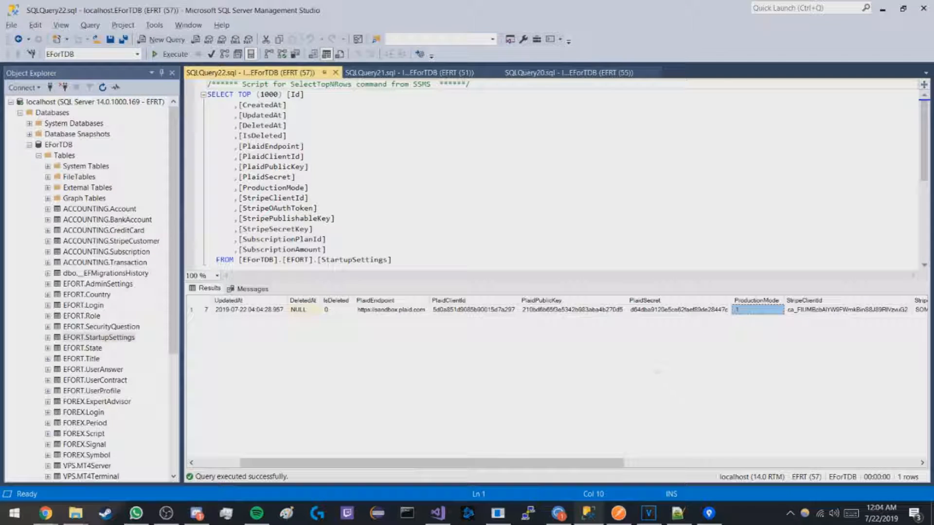
Re-select rows from EFORT.StartupSettings, then bring up Visual Studio's startup code.
right_click(99, 337)
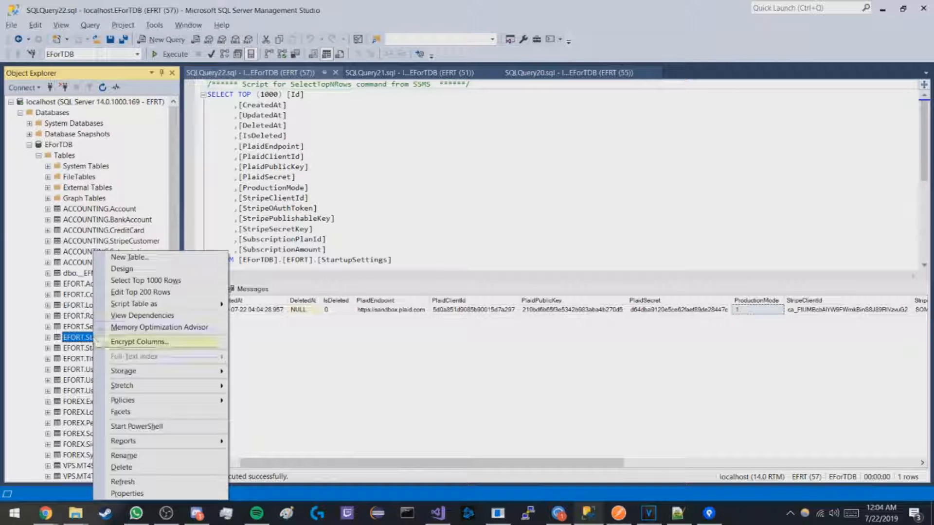
click(146, 280)
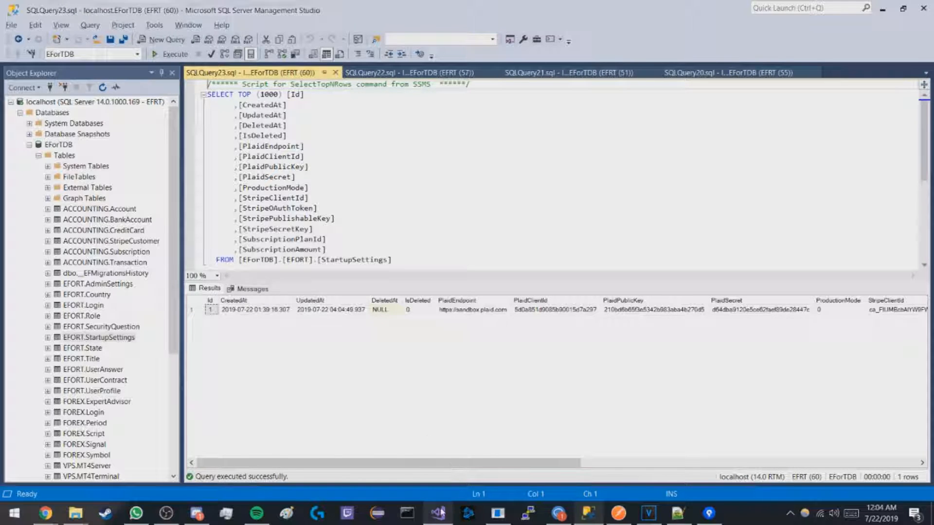
click(437, 513)
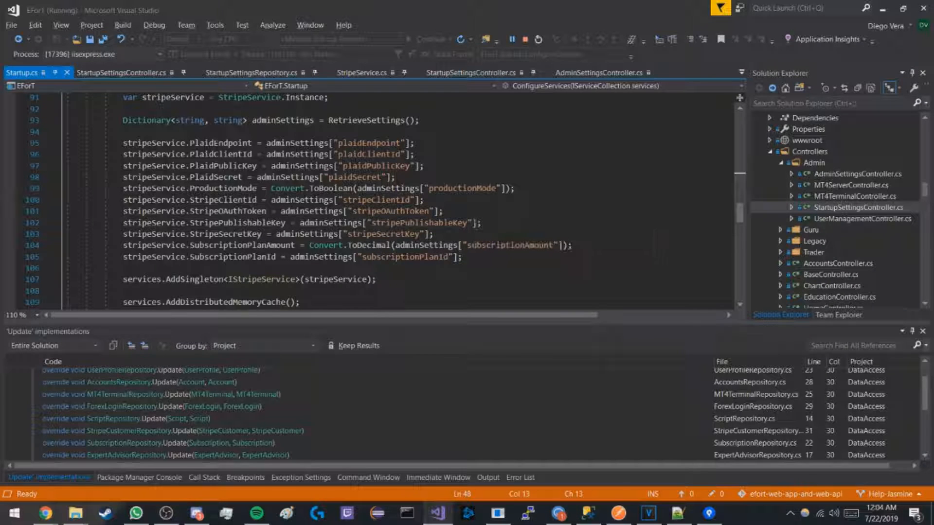
mouse_move(371, 85)
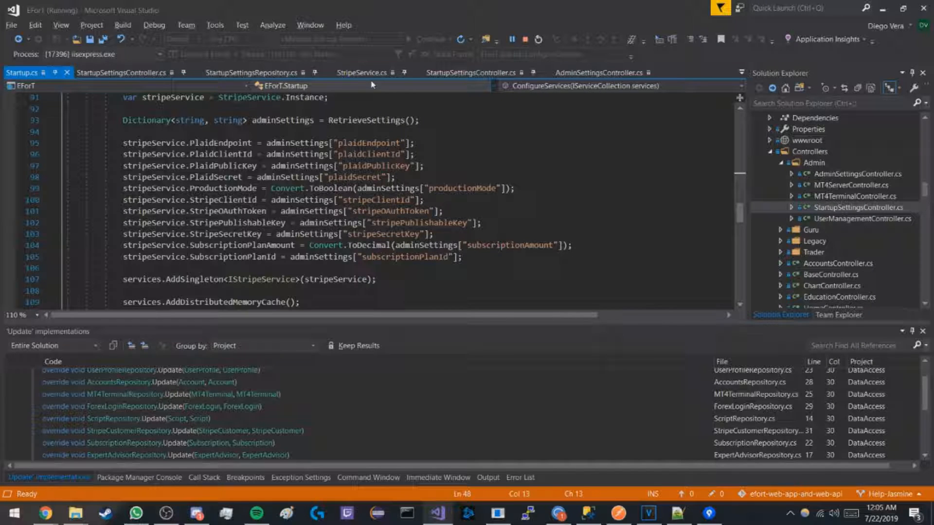
click(364, 72)
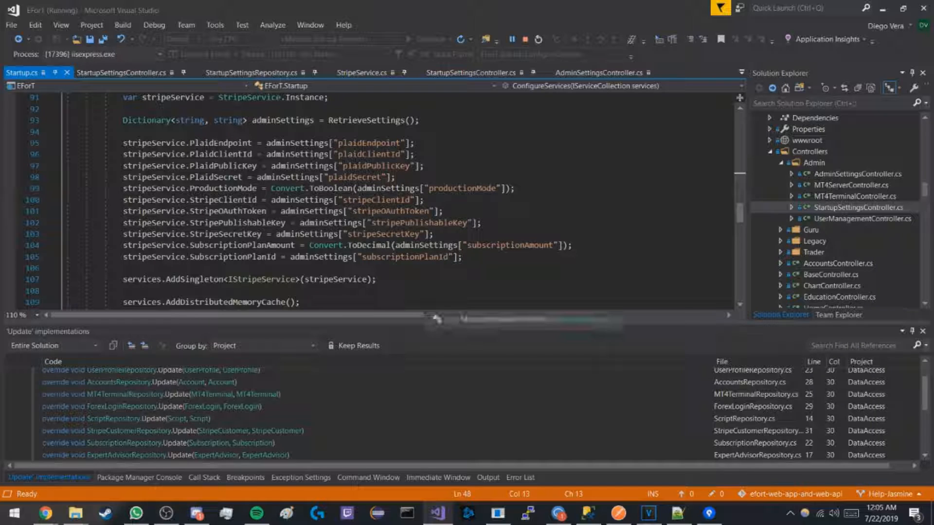
mouse_move(435, 320)
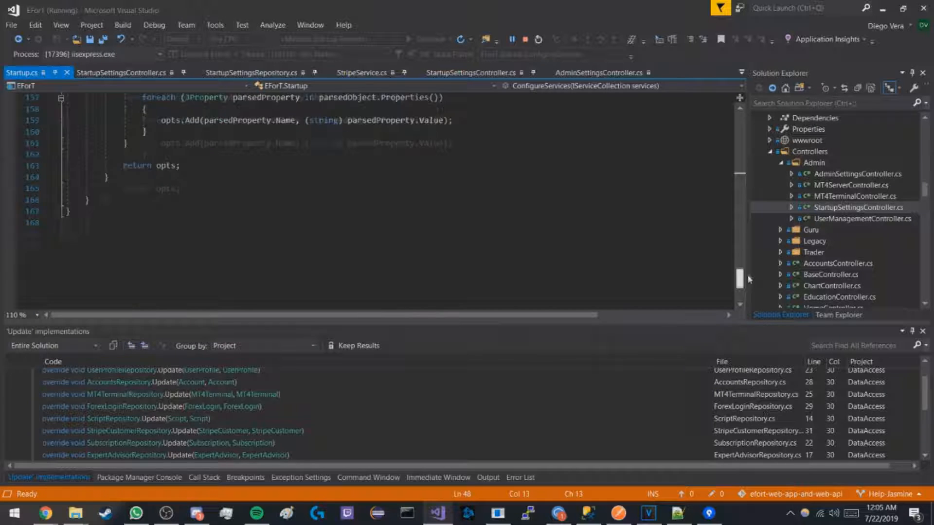
scroll(up, 3)
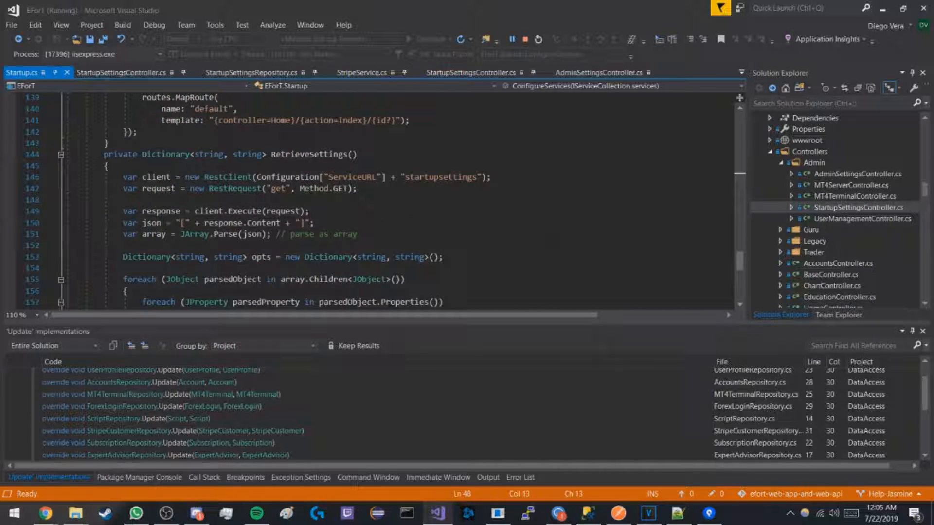
double_click(167, 154)
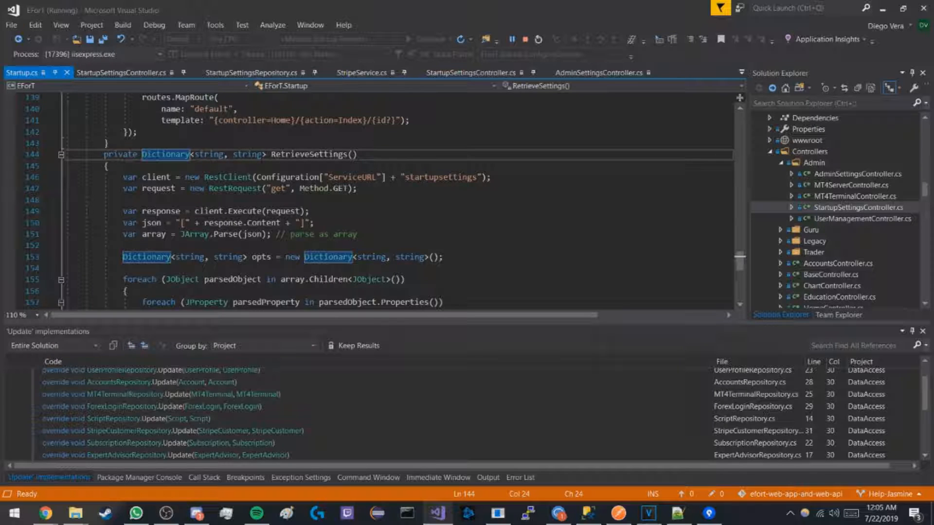
scroll(down, 3)
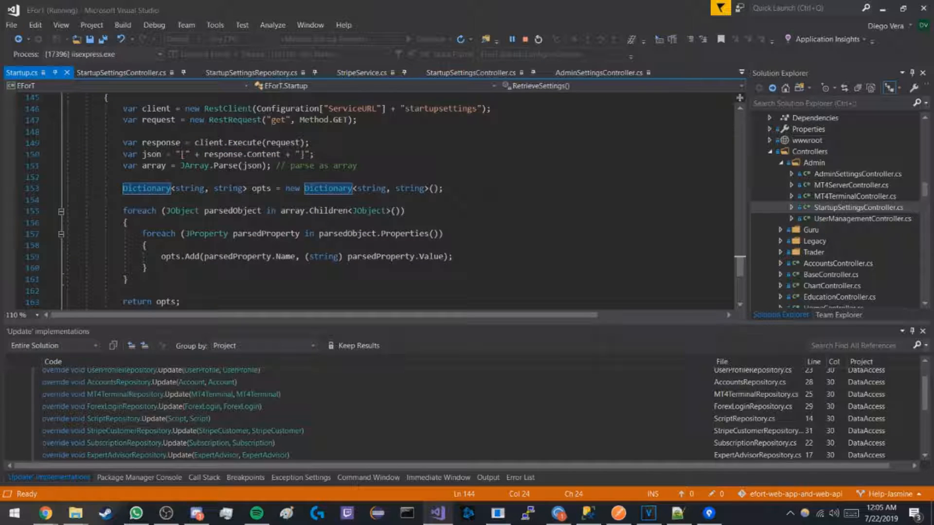
scroll(up, 3)
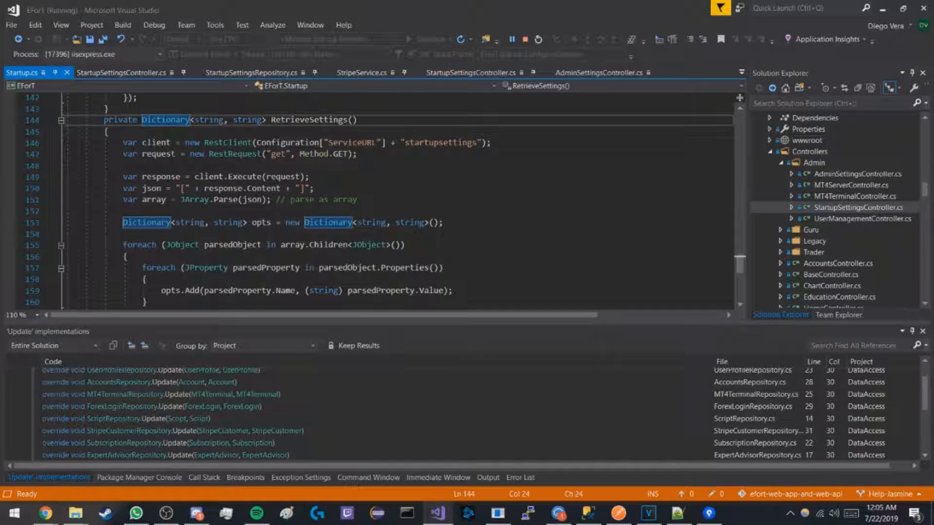
scroll(down, 3)
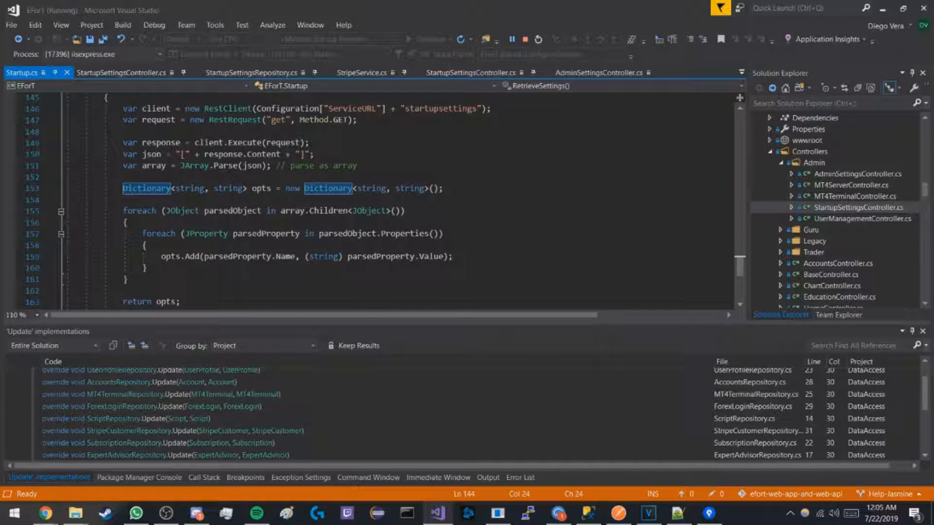
scroll(up, 3)
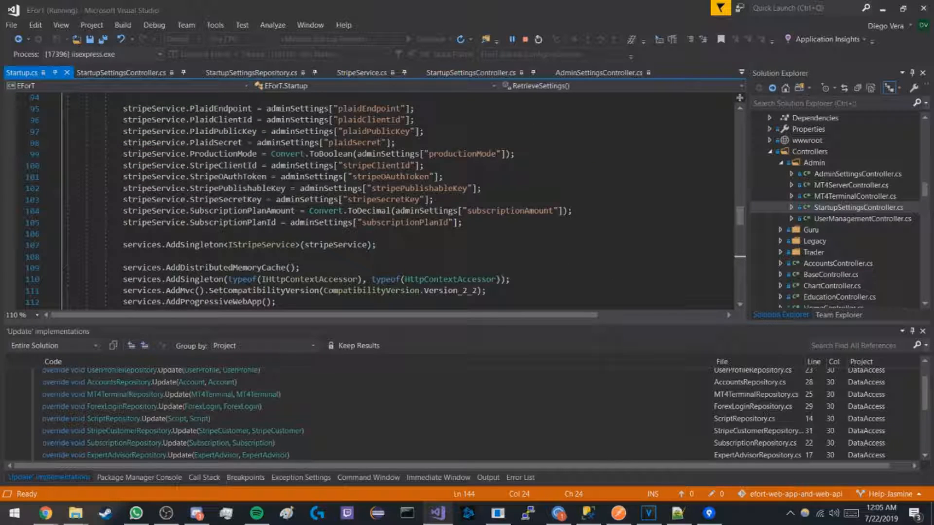
scroll(up, 3)
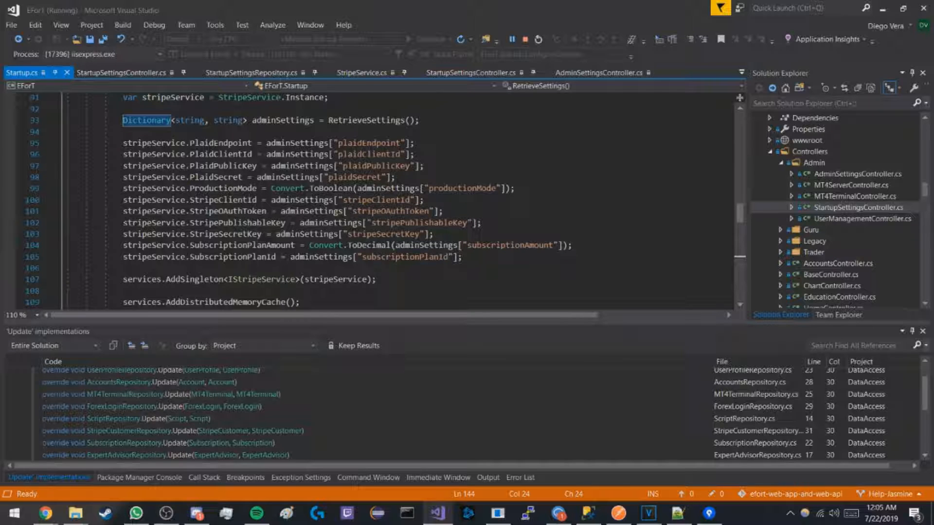